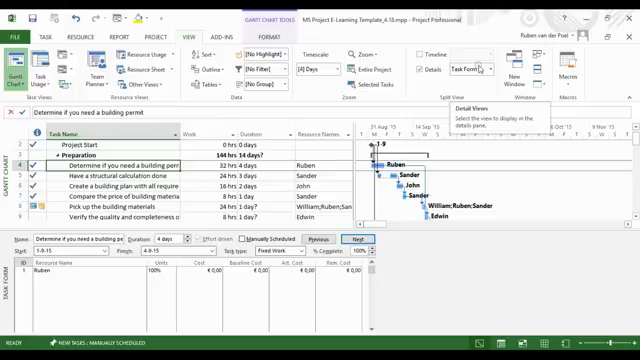
- Select the 'Compare the price of building materials' task so the Task Form shows its details
left_click(90, 176)
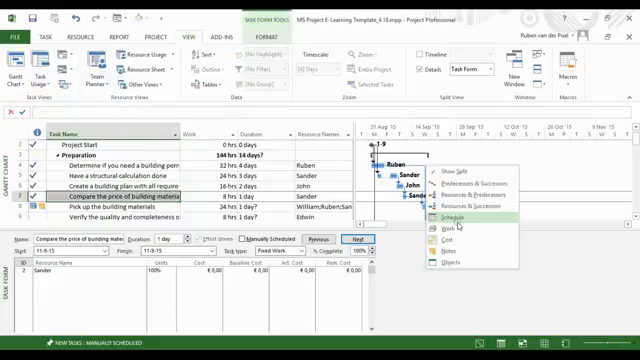
left_click(436, 214)
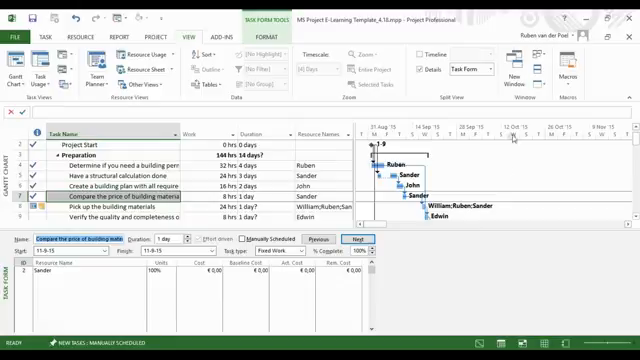
- Switch the Details pane to Resource Form and step from Ruben to Sander
left_click(488, 58)
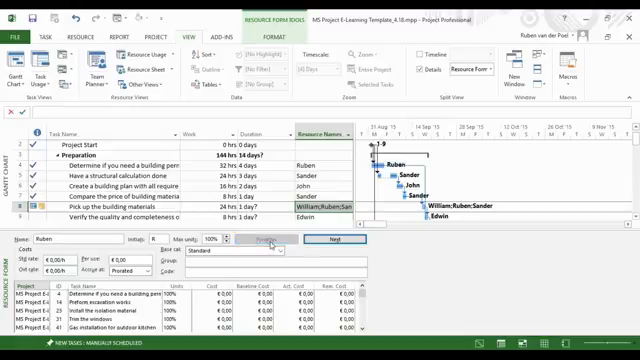
left_click(329, 238)
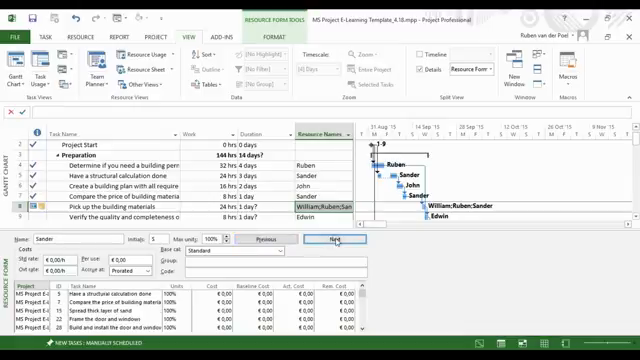